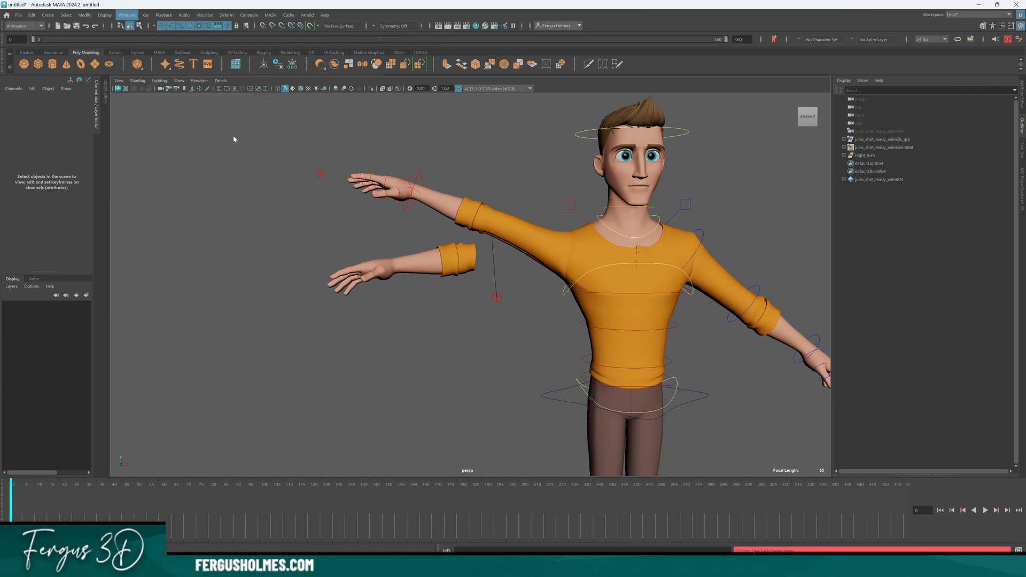
Bring up the Shape Editor from the Windows menu for the duplicated arm mesh.
left_click(126, 14)
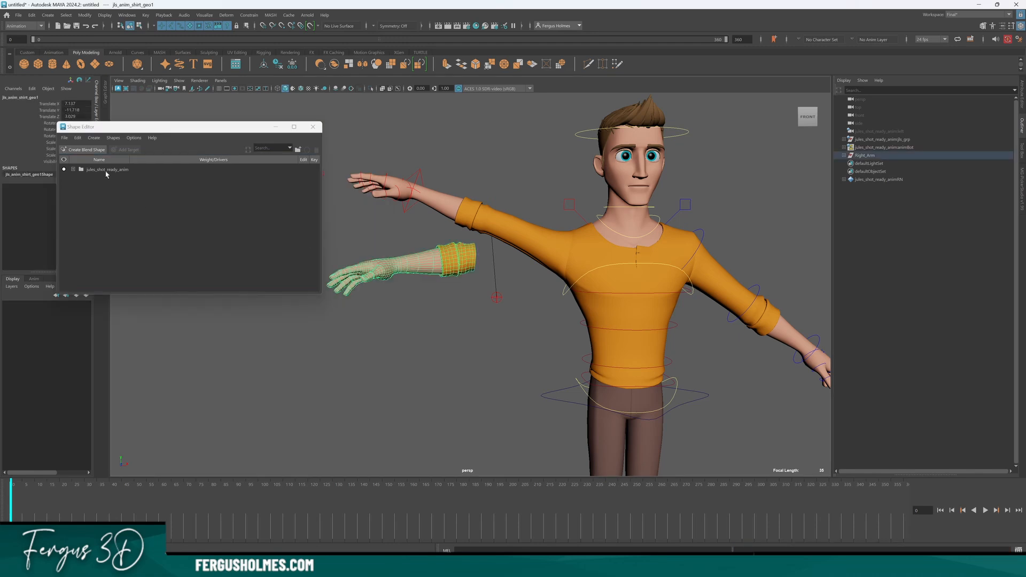
Create the RightArm blend shape, add the Frame_0 target and enter its edit mode.
left_click(85, 149)
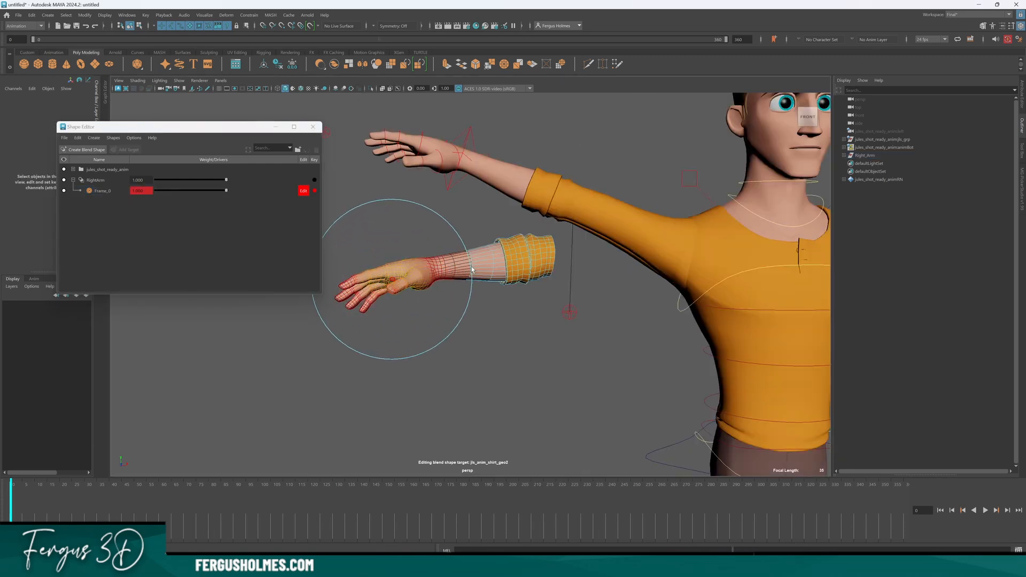
left_click(399, 268)
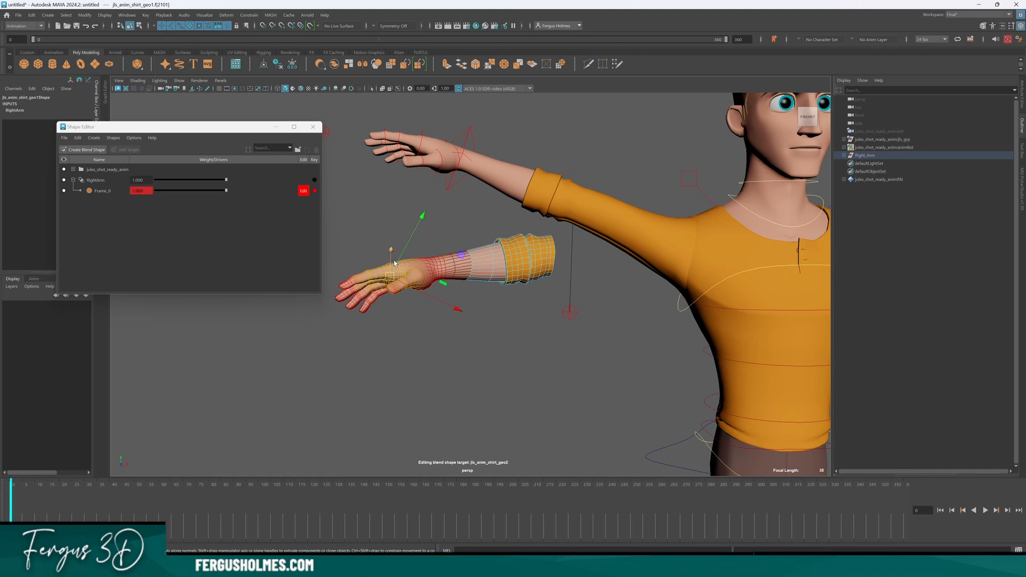